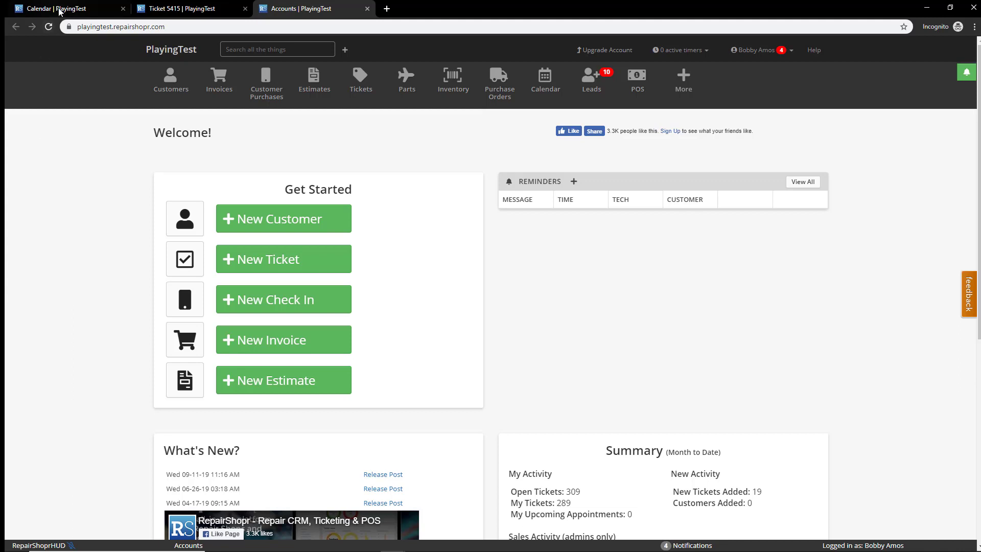
- Switch to the Calendar tab showing the Oct 6–12, 2019 week view
left_click(546, 81)
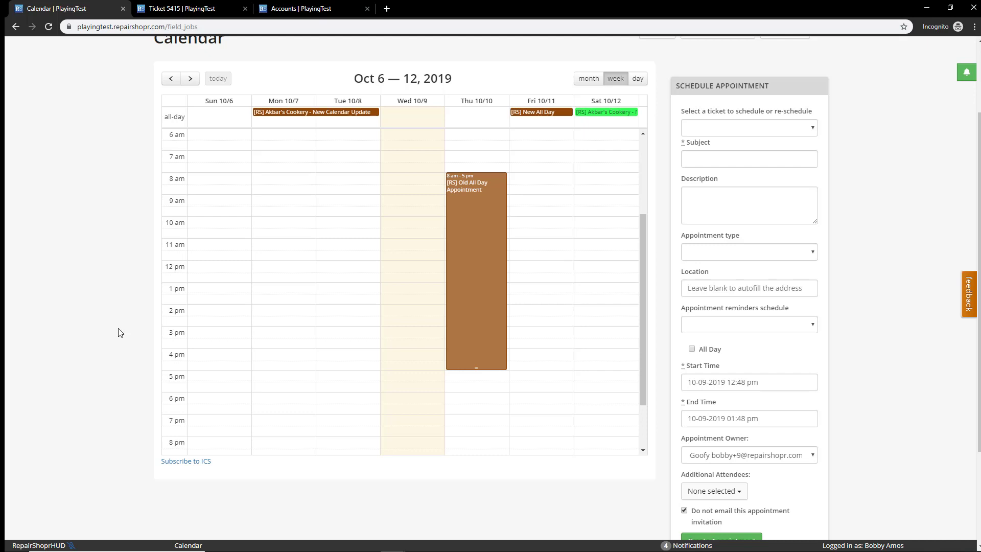
mouse_move(475, 186)
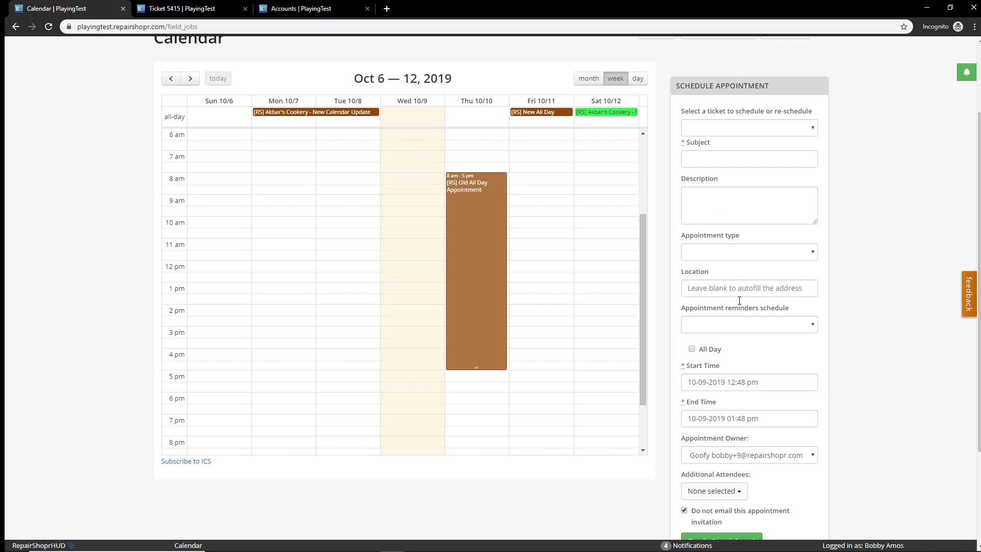
scroll("down", 3)
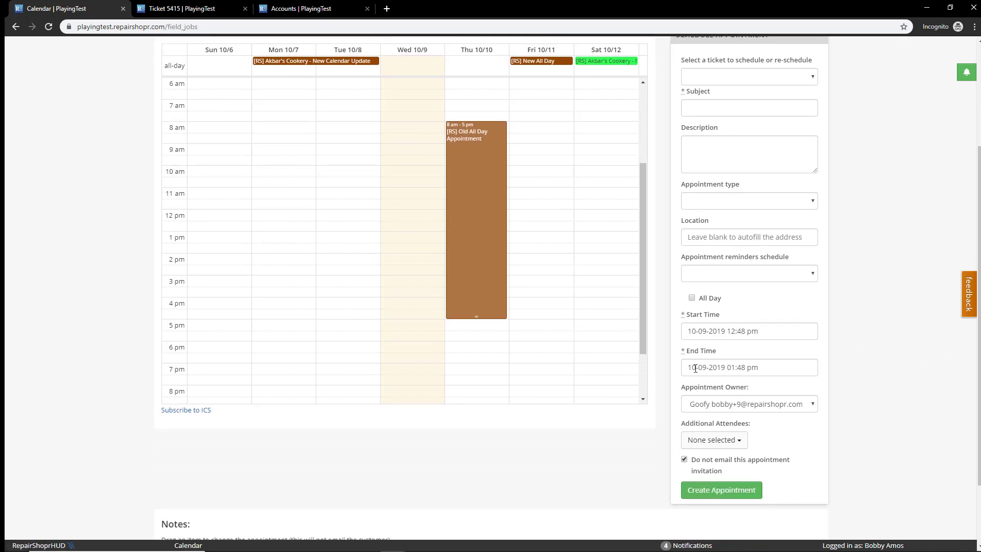
mouse_move(894, 359)
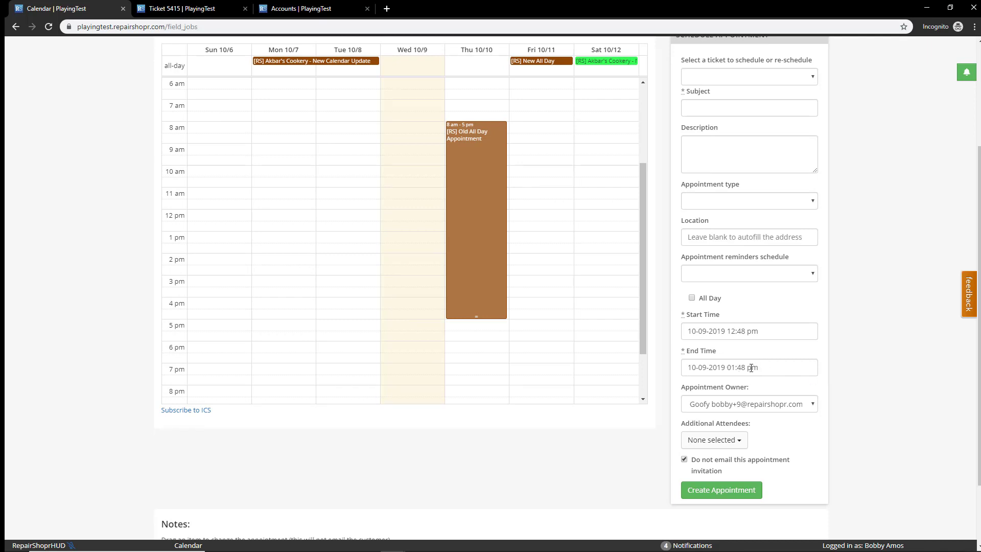
left_click(749, 367)
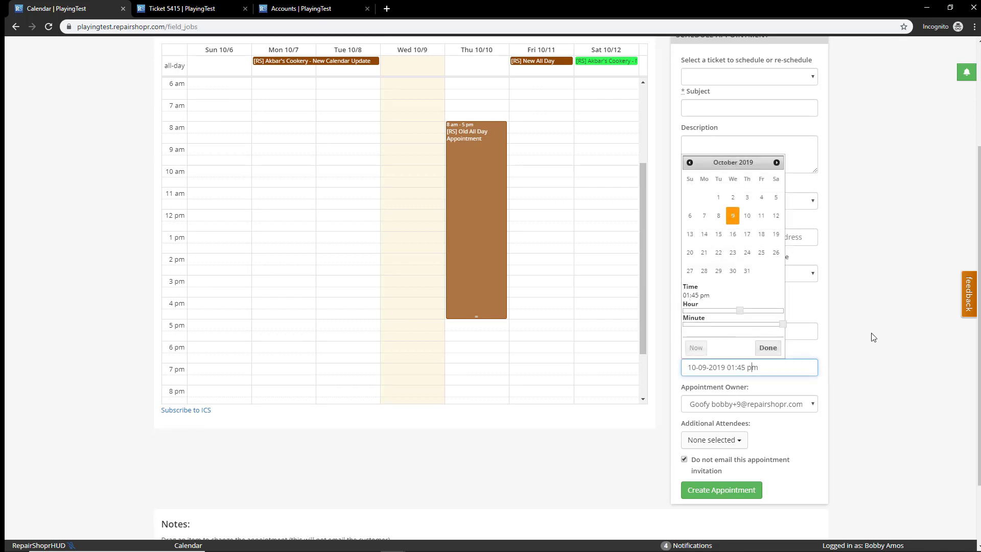
left_click(767, 348)
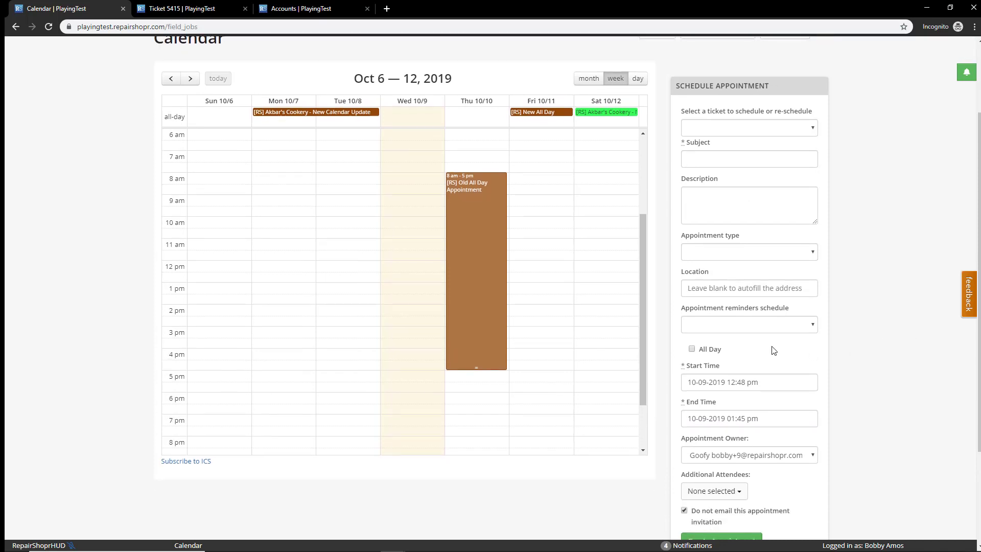
- Tick All Day so the appointment shows only 10-09-2019 start and end dates
left_click(692, 349)
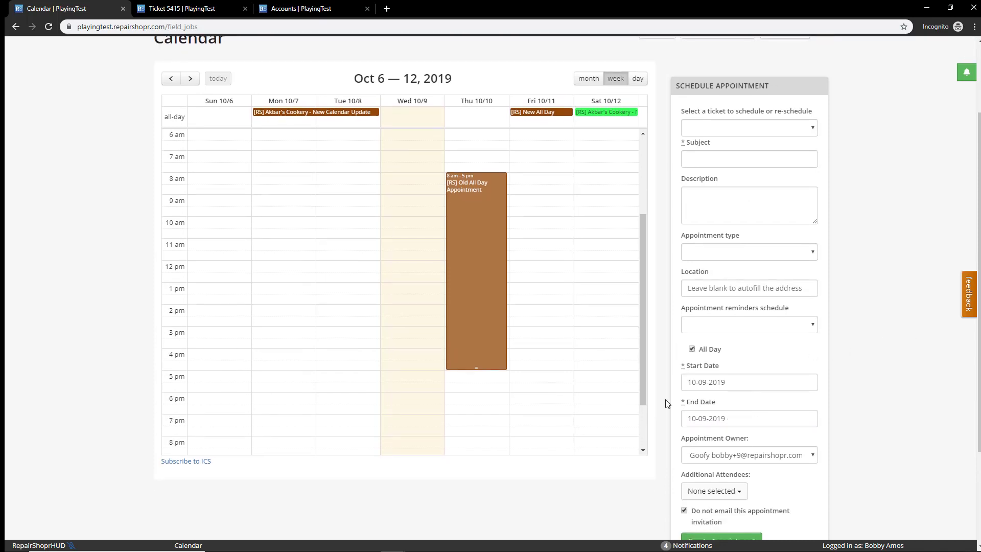
scroll("down", 3)
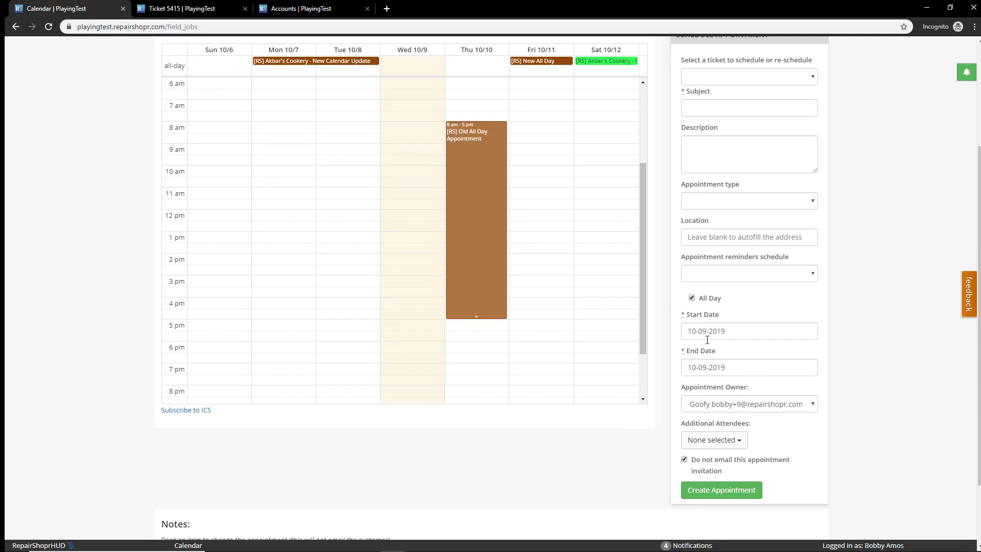
mouse_move(712, 384)
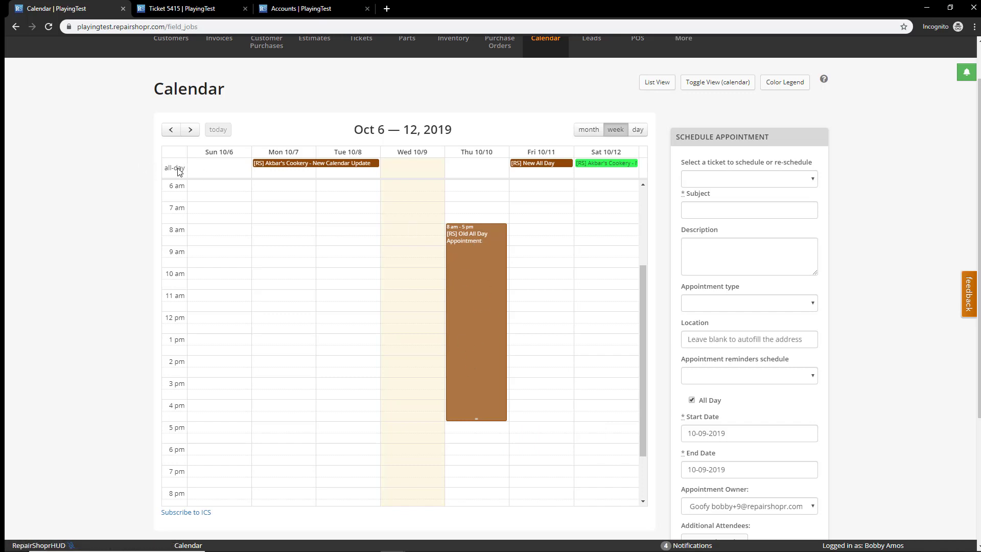
mouse_move(196, 175)
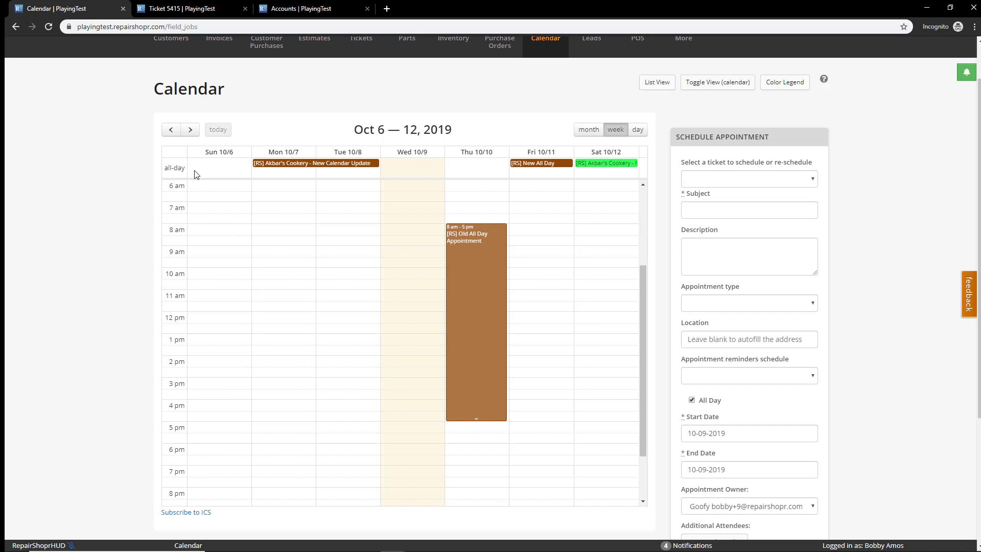
mouse_move(499, 179)
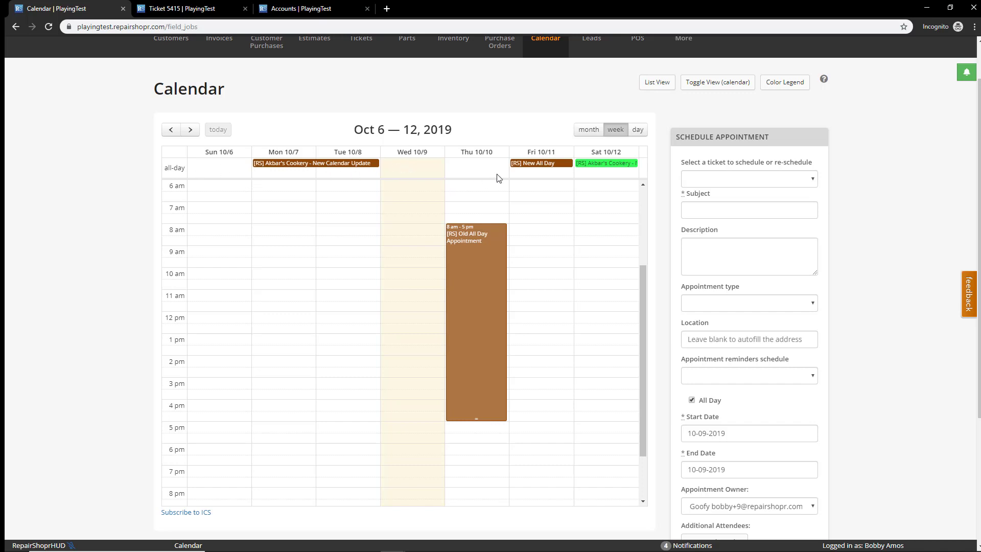
mouse_move(540, 162)
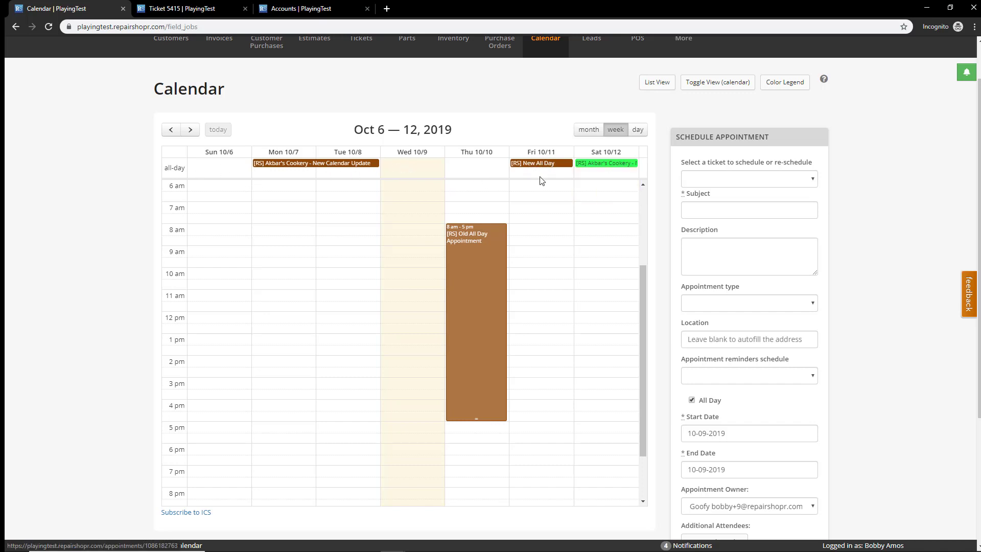
mouse_move(483, 184)
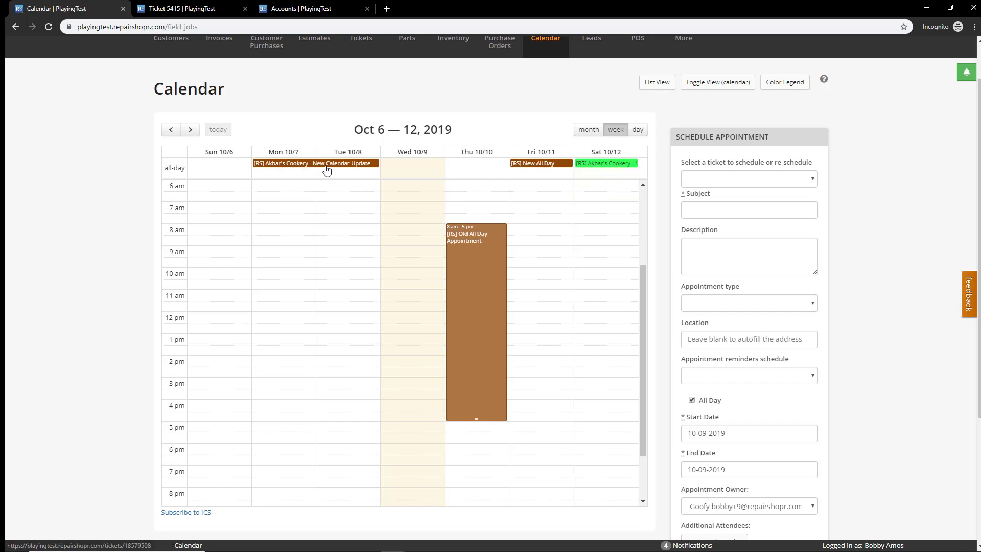
mouse_move(267, 170)
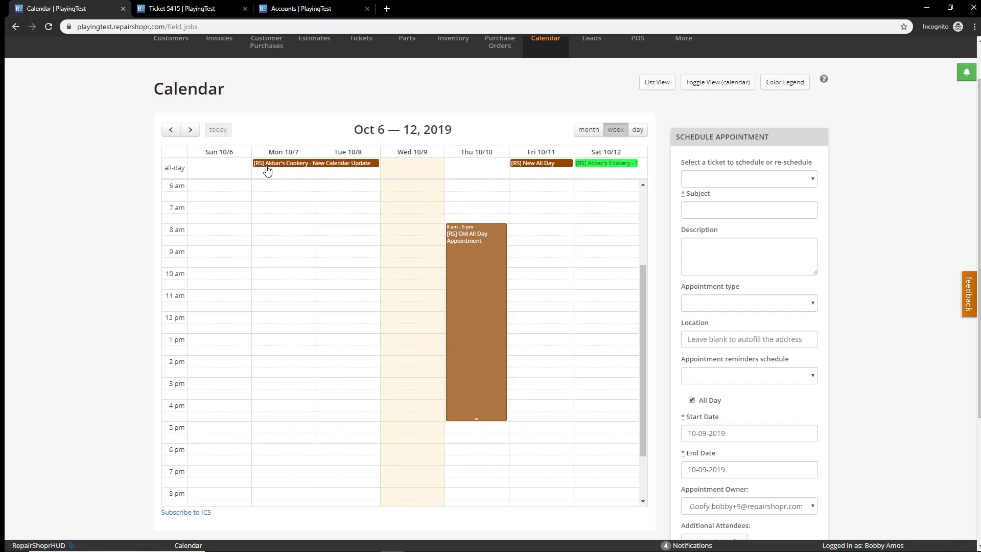
mouse_move(475, 173)
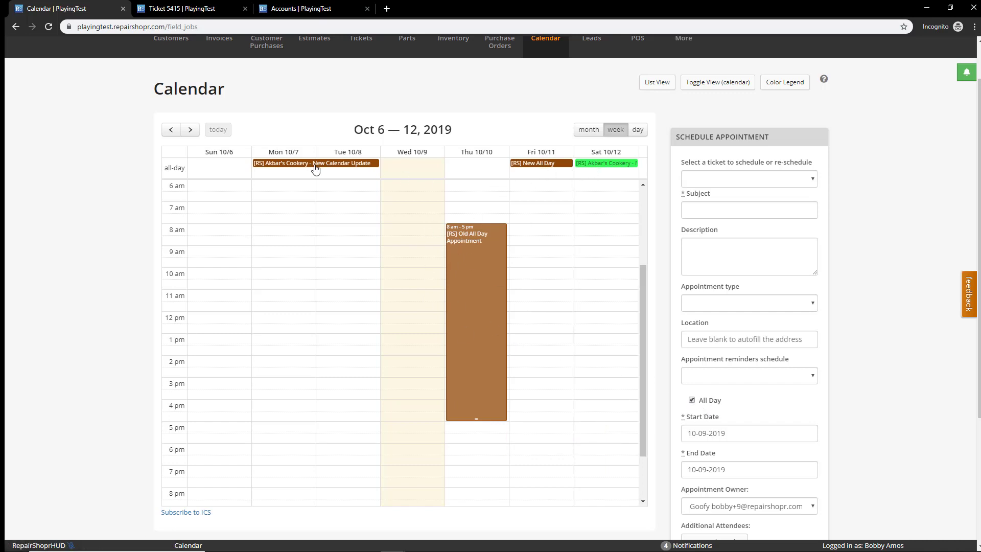
mouse_move(634, 294)
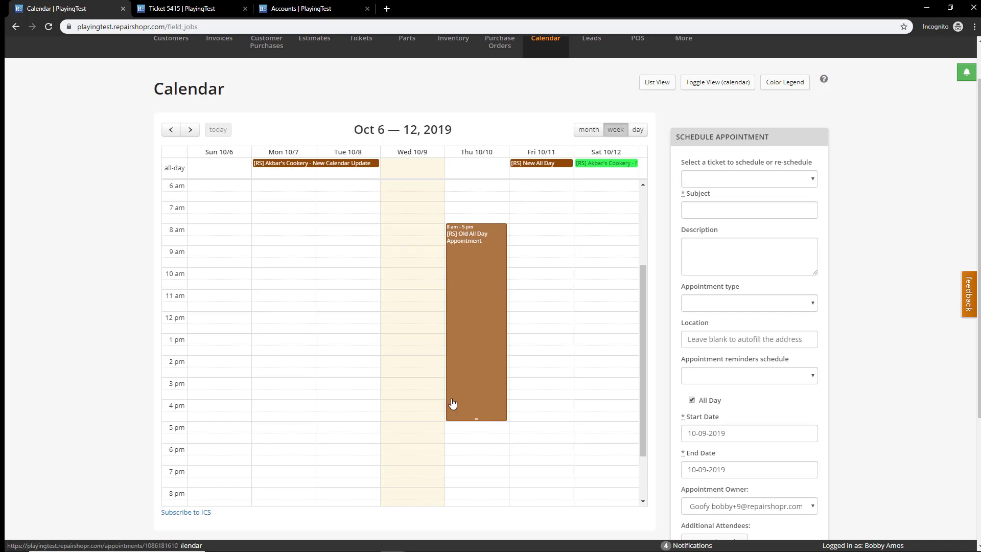
mouse_move(452, 409)
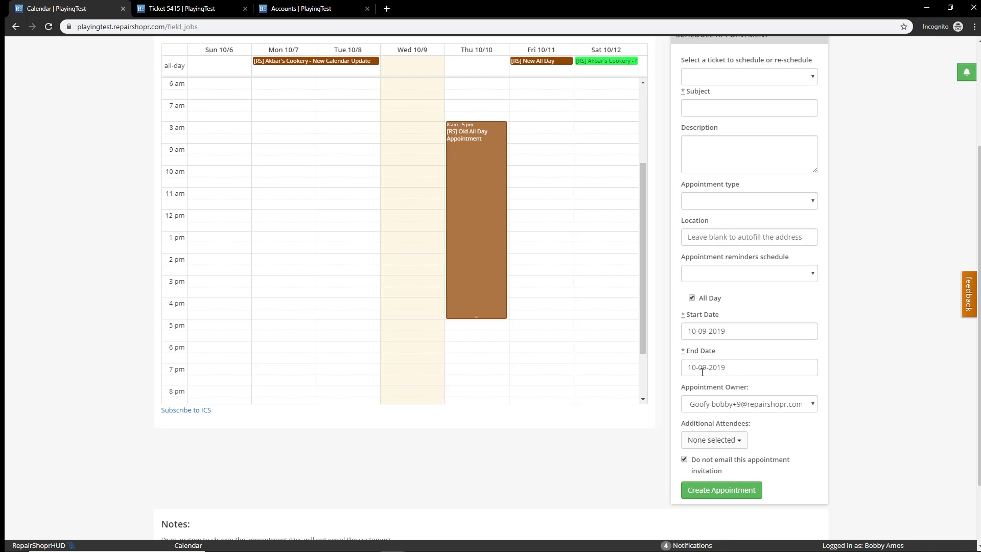
mouse_move(537, 343)
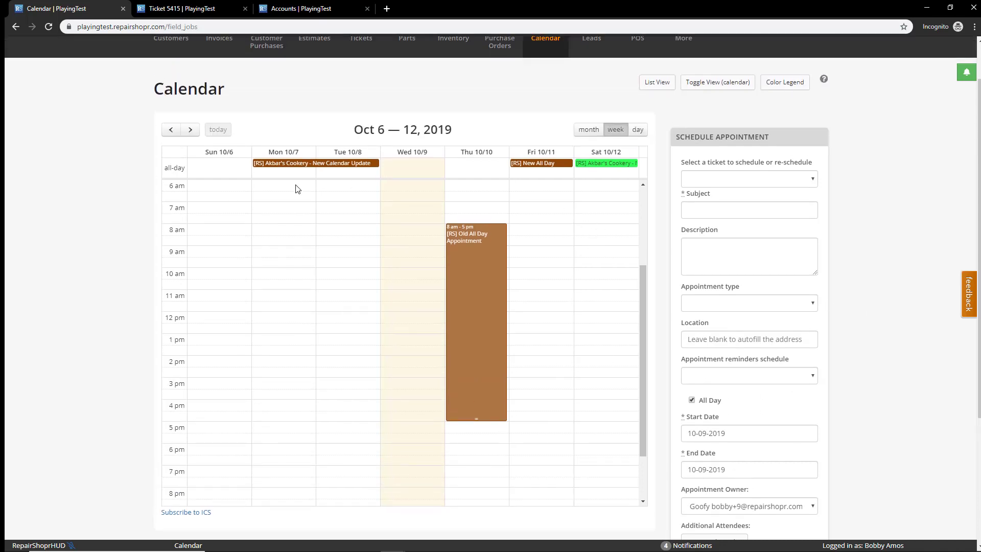
mouse_move(528, 228)
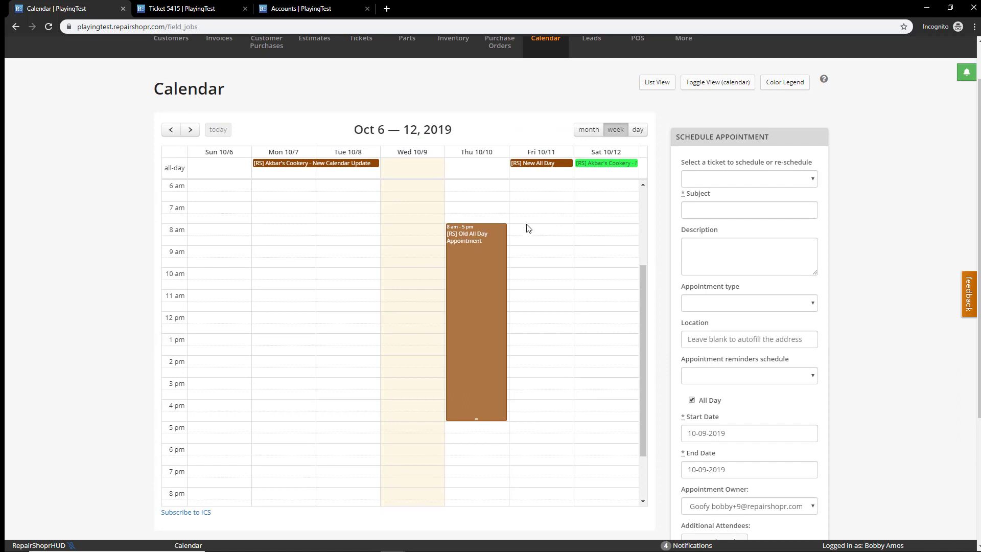
mouse_move(167, 171)
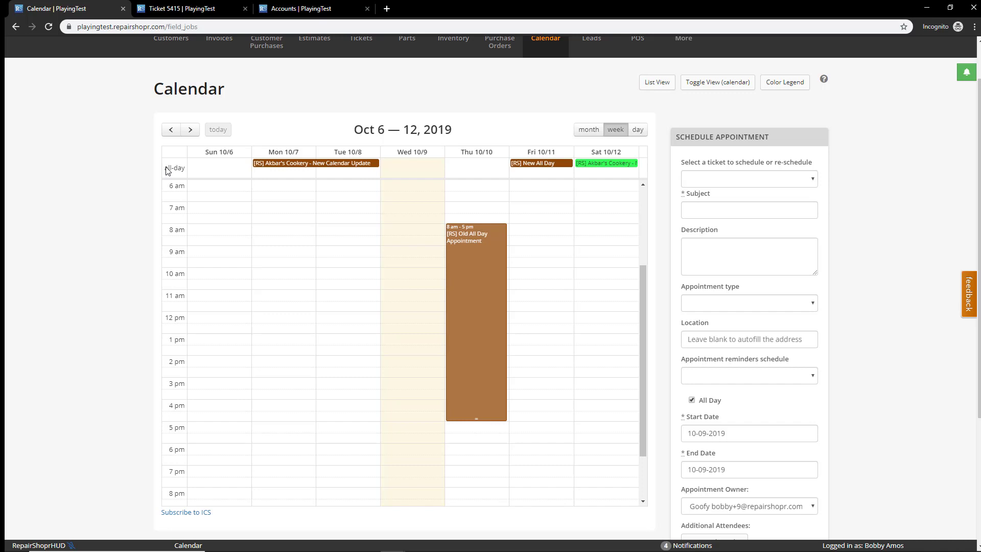
mouse_move(75, 260)
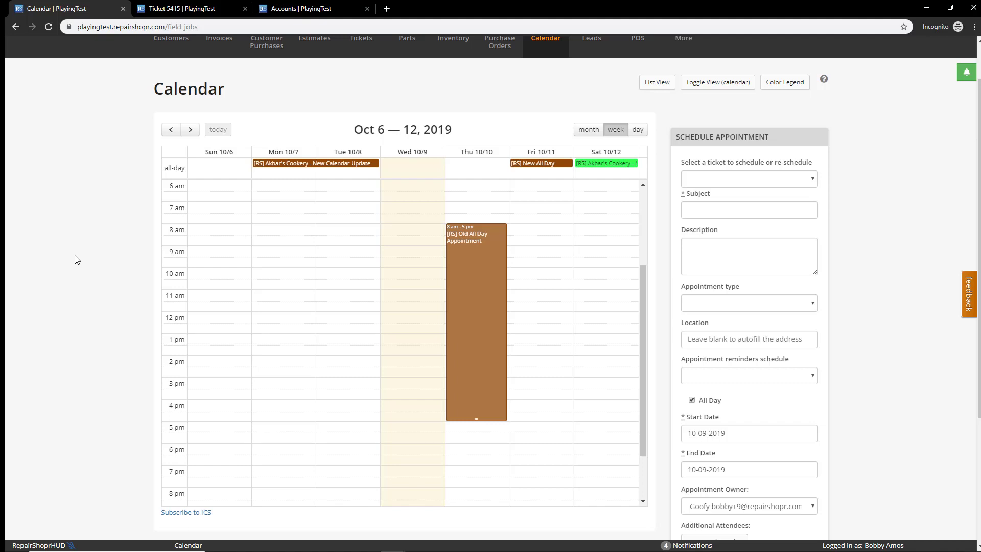
mouse_move(143, 94)
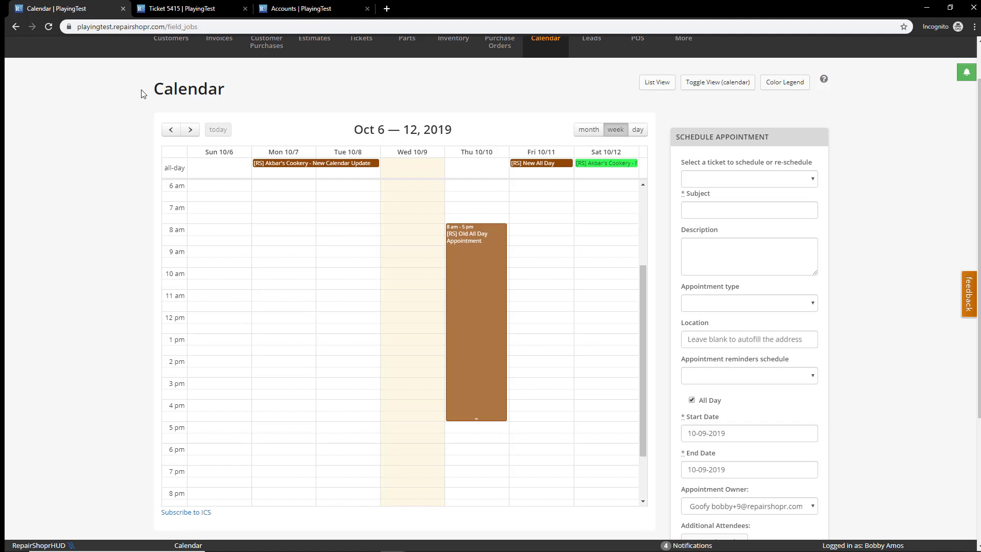
- Open ticket 5415 and review its Oct 7–8 and all-day Oct 12 appointments
left_click(181, 9)
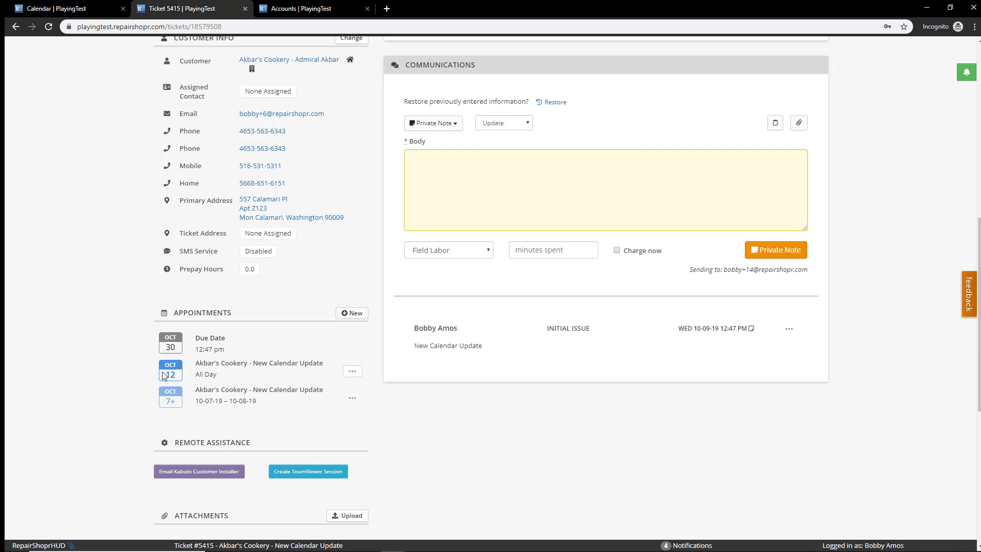
double_click(205, 374)
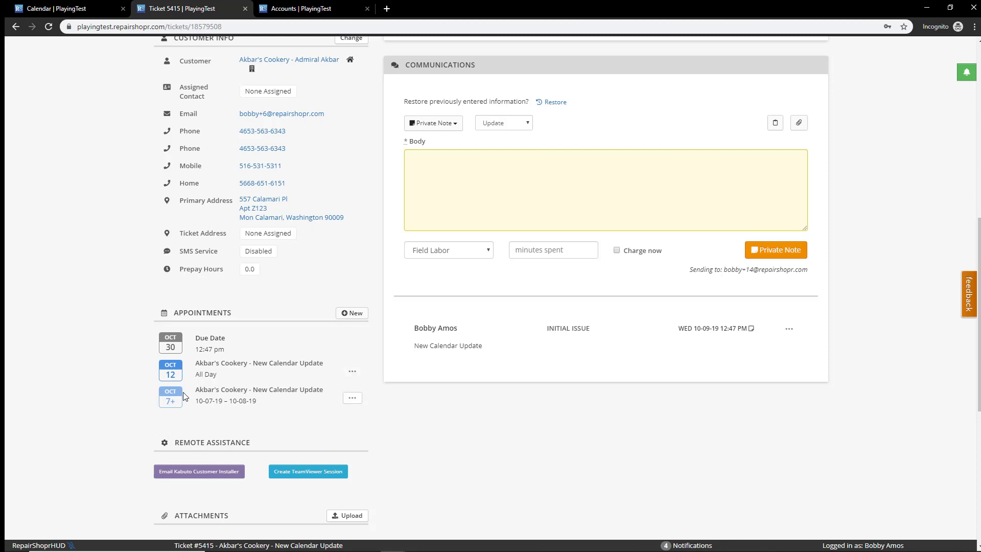
mouse_move(184, 398)
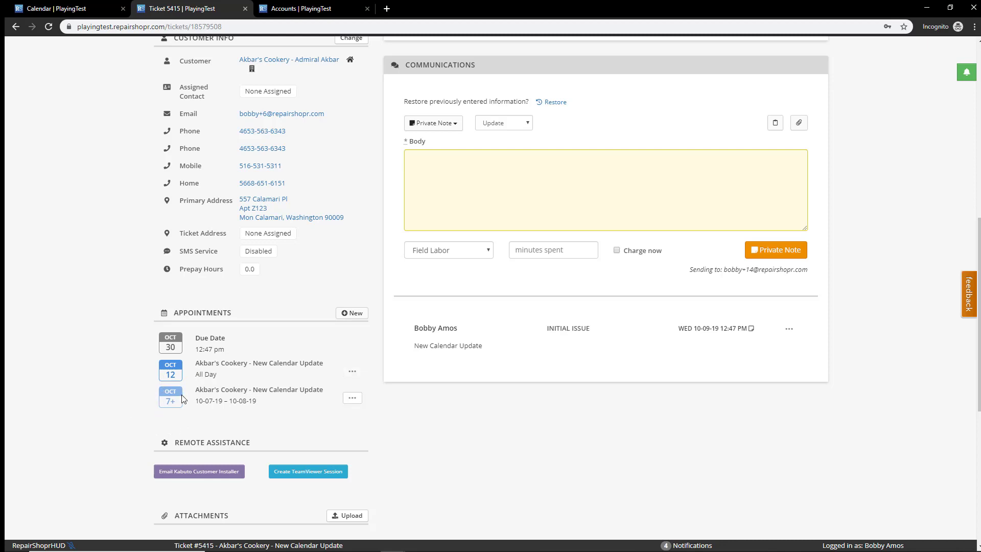
mouse_move(179, 402)
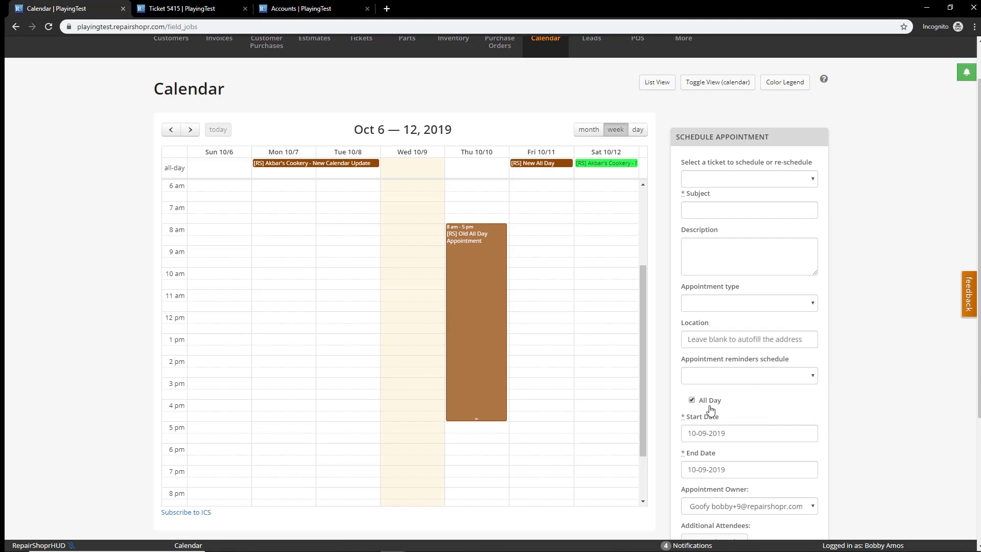
mouse_move(840, 457)
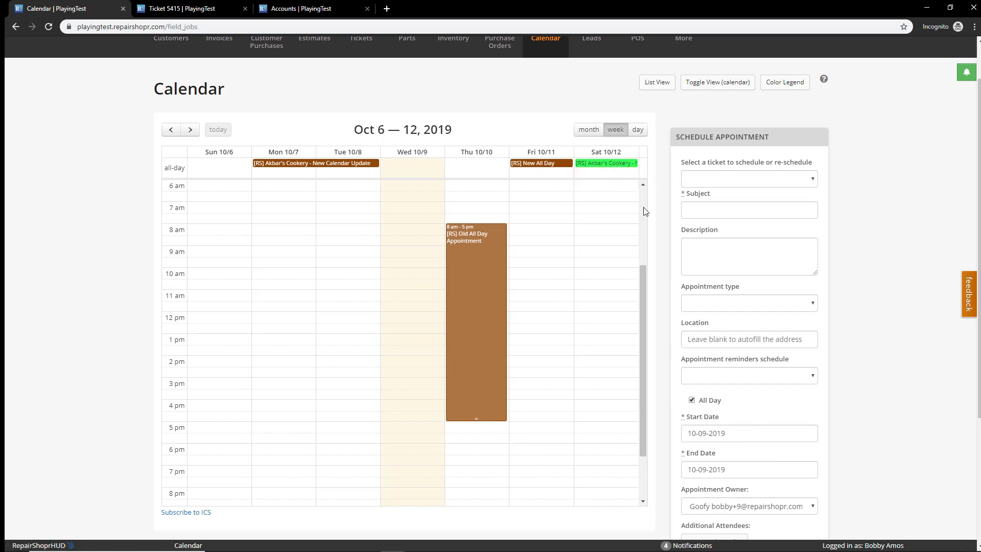
mouse_move(892, 229)
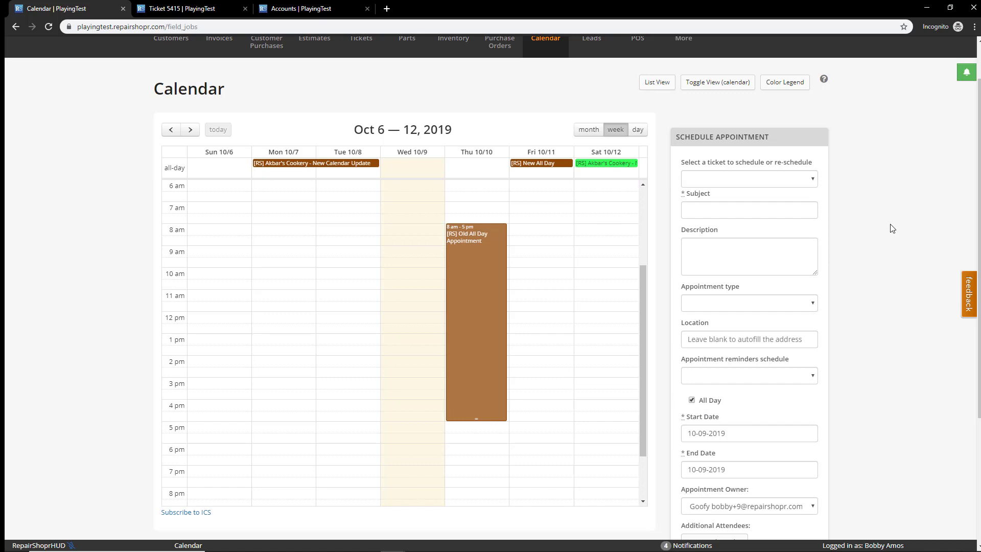